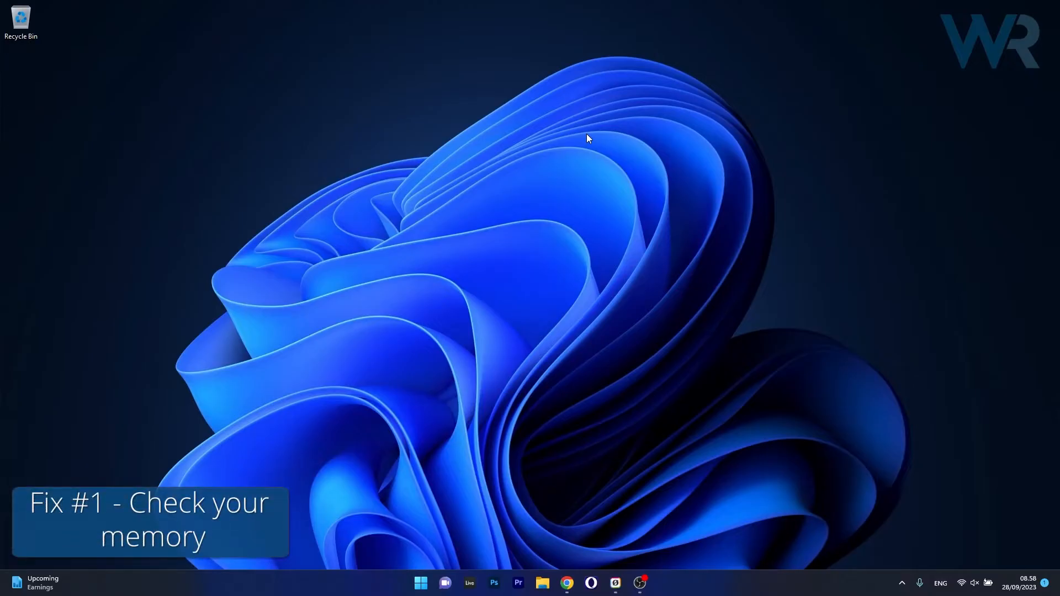
- Search Start for 'memory' to find Windows Memory Diagnostic
{"action": "left_click", "coordinate": [419, 582]}
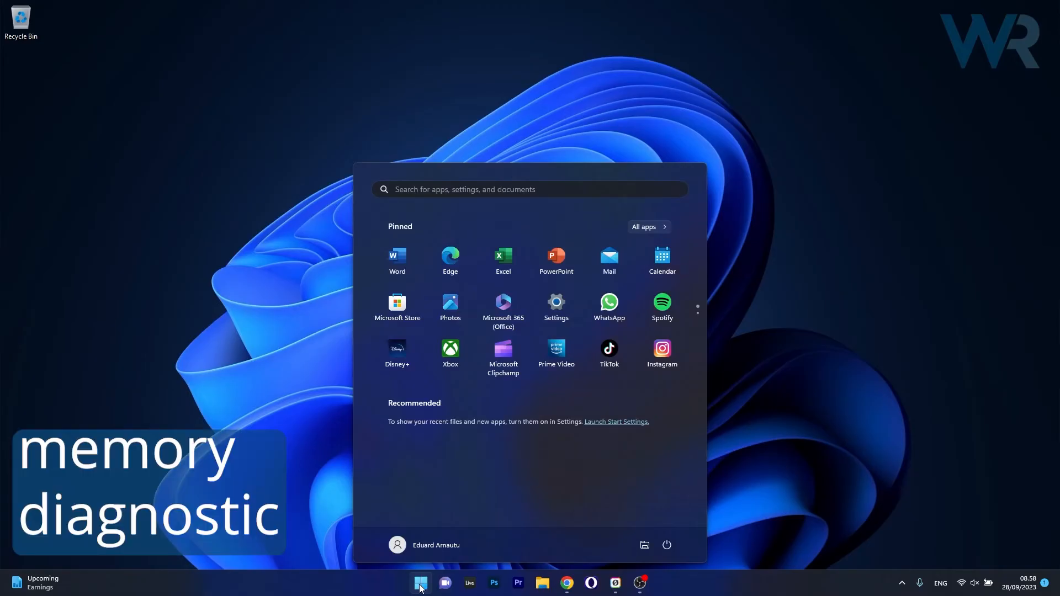
{"action": "type", "text": "memory"}
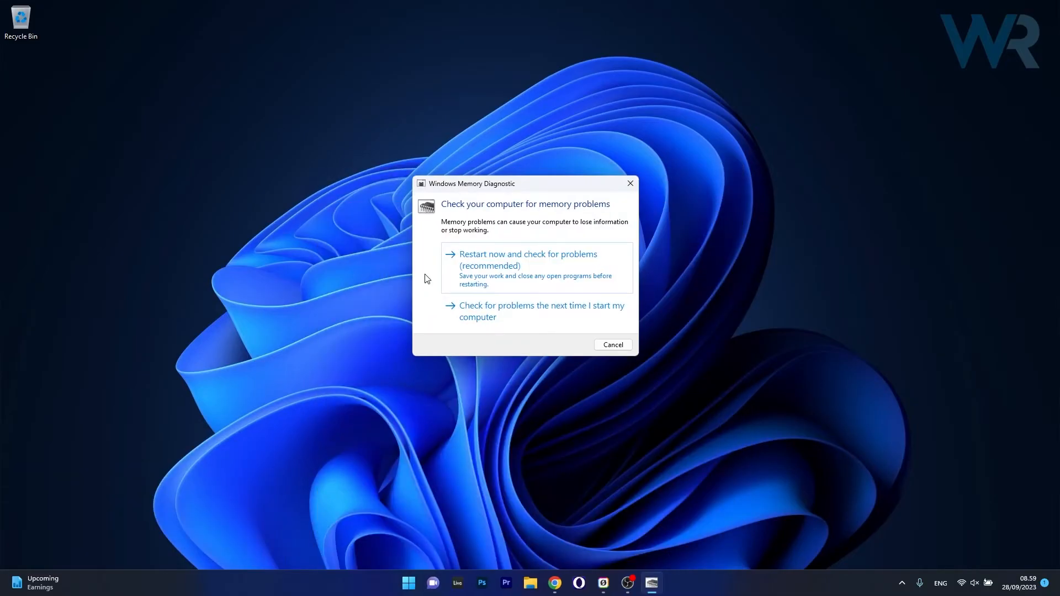
{"action": "mouse_move", "coordinate": [547, 273]}
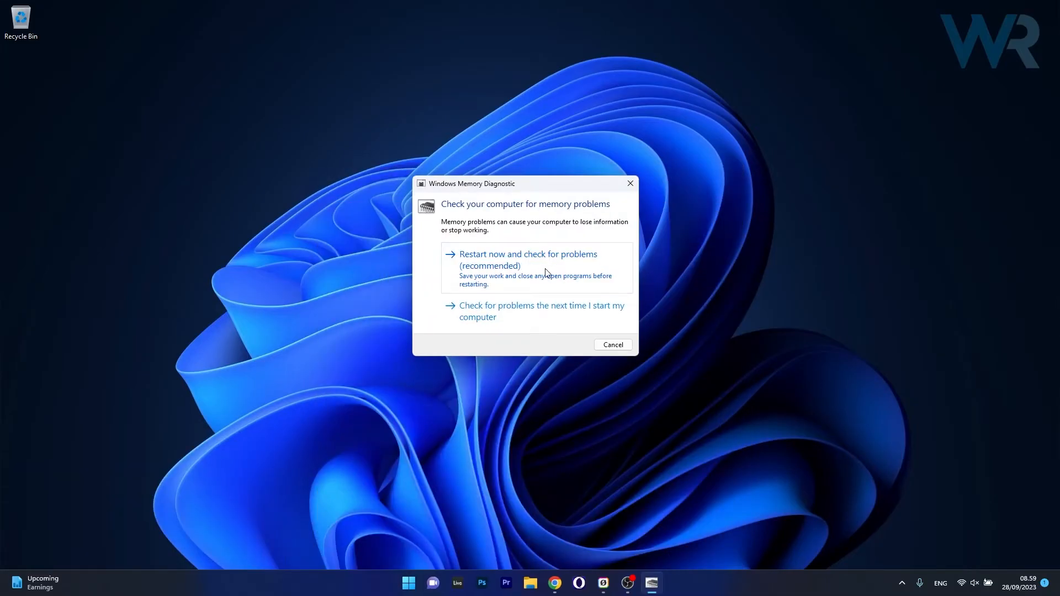
{"action": "mouse_move", "coordinate": [541, 275]}
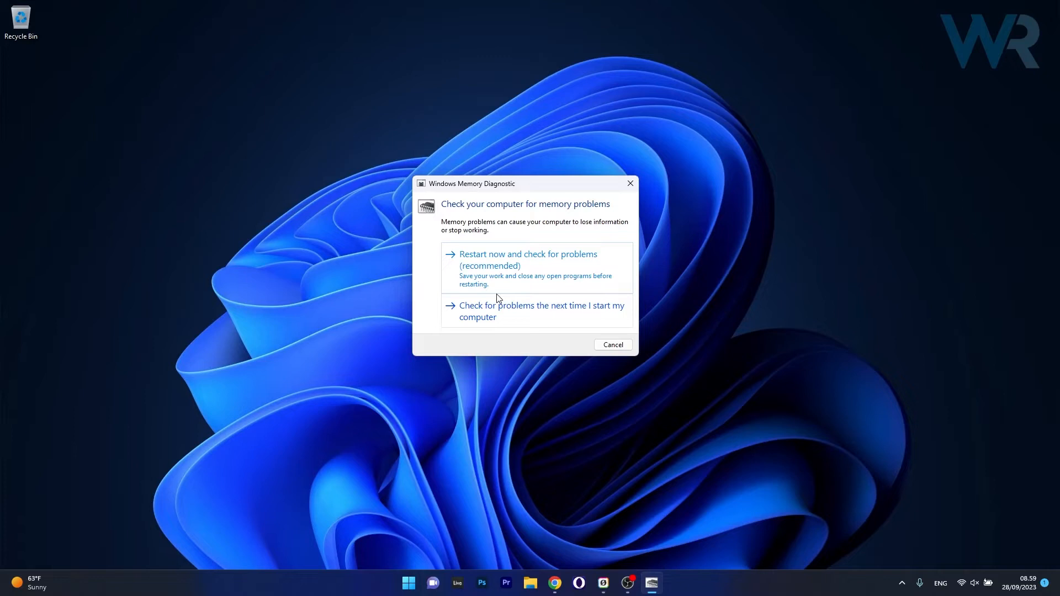
{"action": "mouse_move", "coordinate": [528, 275]}
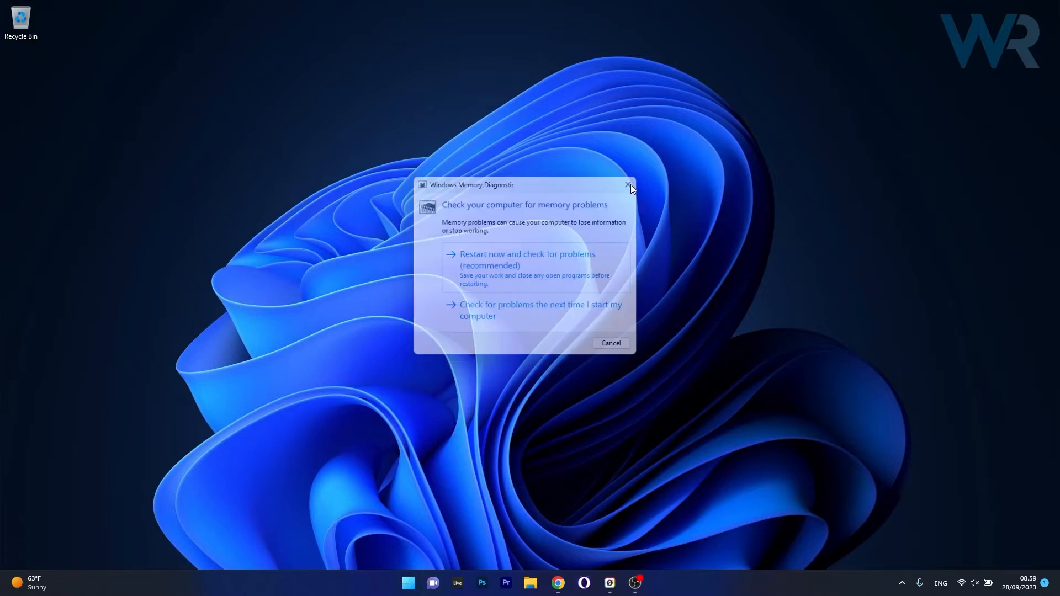
{"action": "left_click", "coordinate": [629, 185]}
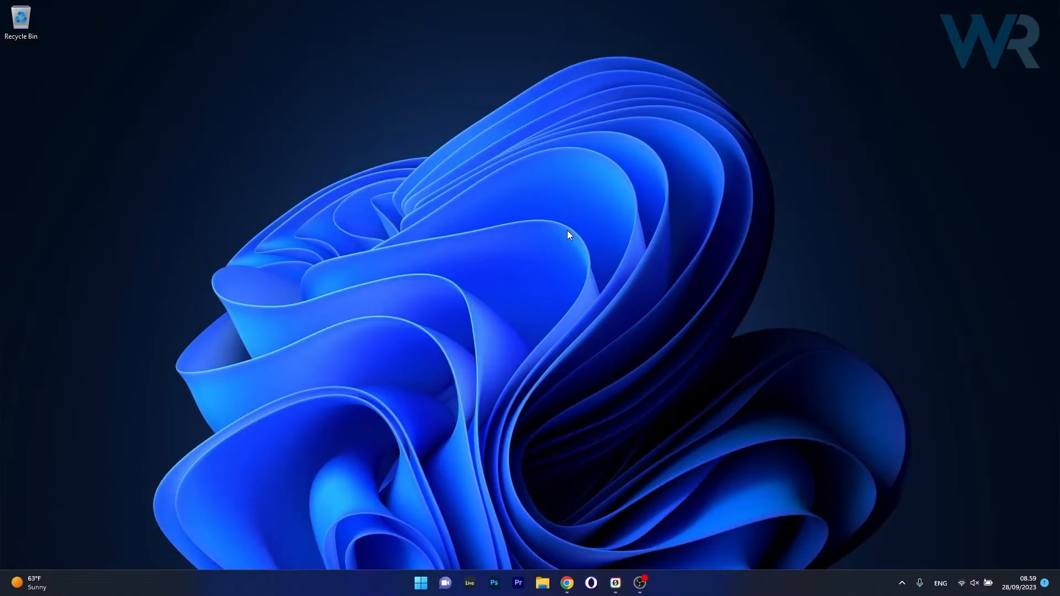
{"action": "mouse_move", "coordinate": [562, 240]}
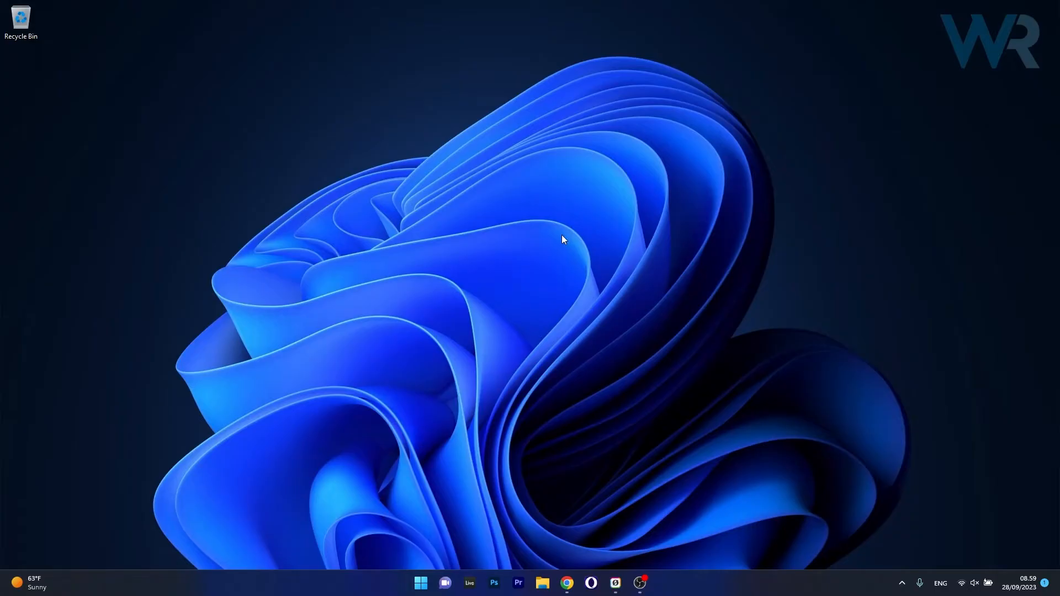
{"action": "right_click", "coordinate": [420, 583]}
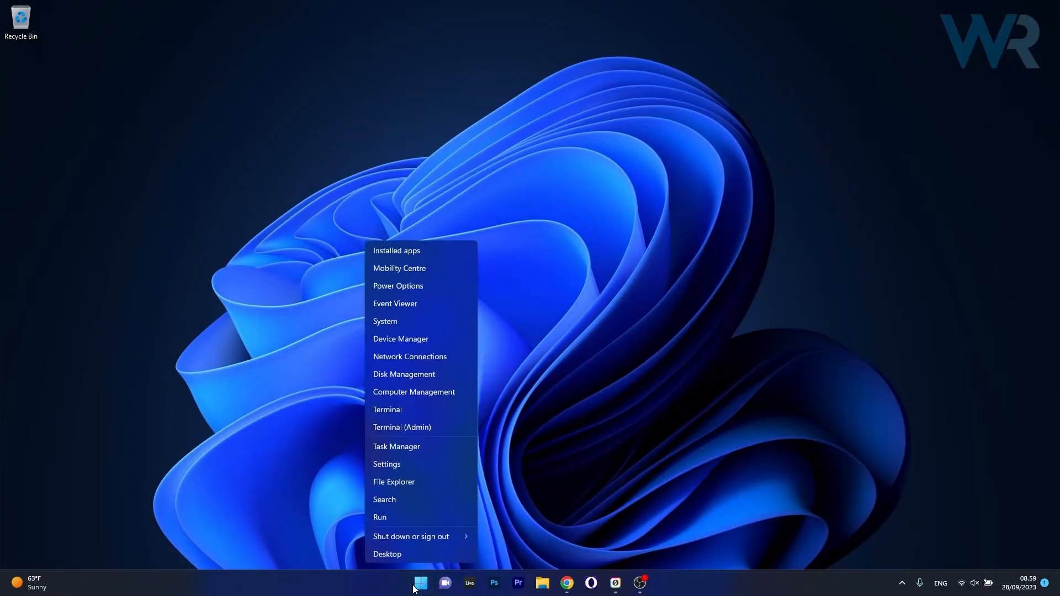
{"action": "mouse_move", "coordinate": [464, 344]}
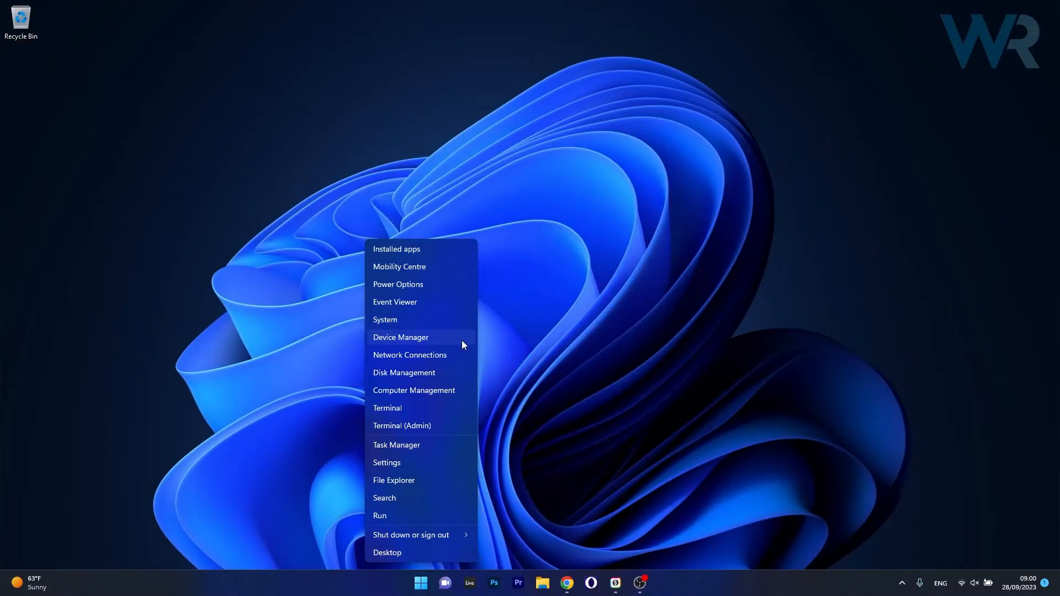
{"action": "left_click", "coordinate": [400, 337]}
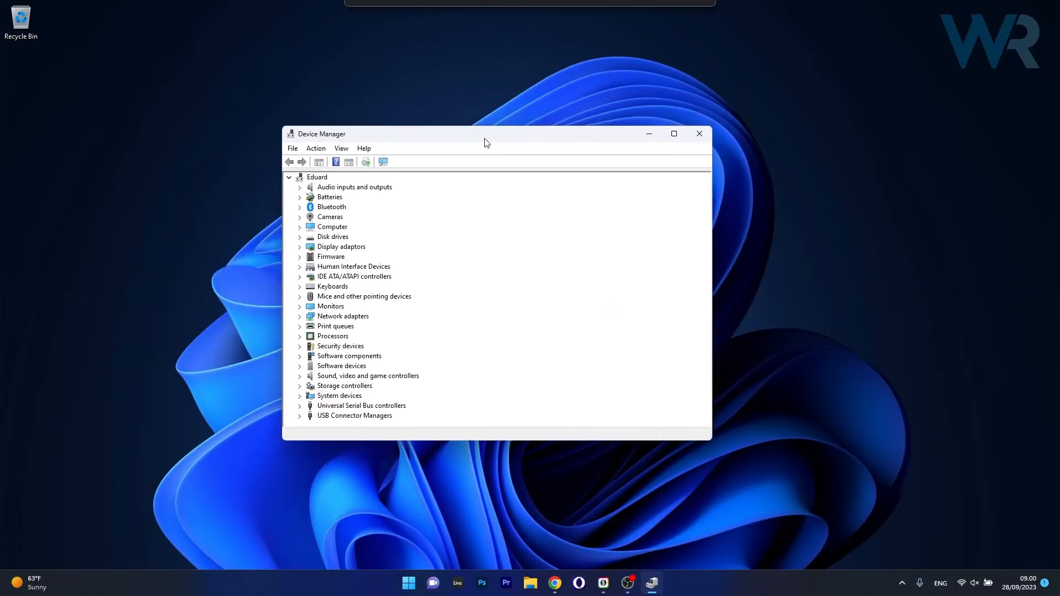
{"action": "left_click_drag", "start_coordinate": [486, 134], "coordinate": [468, 128]}
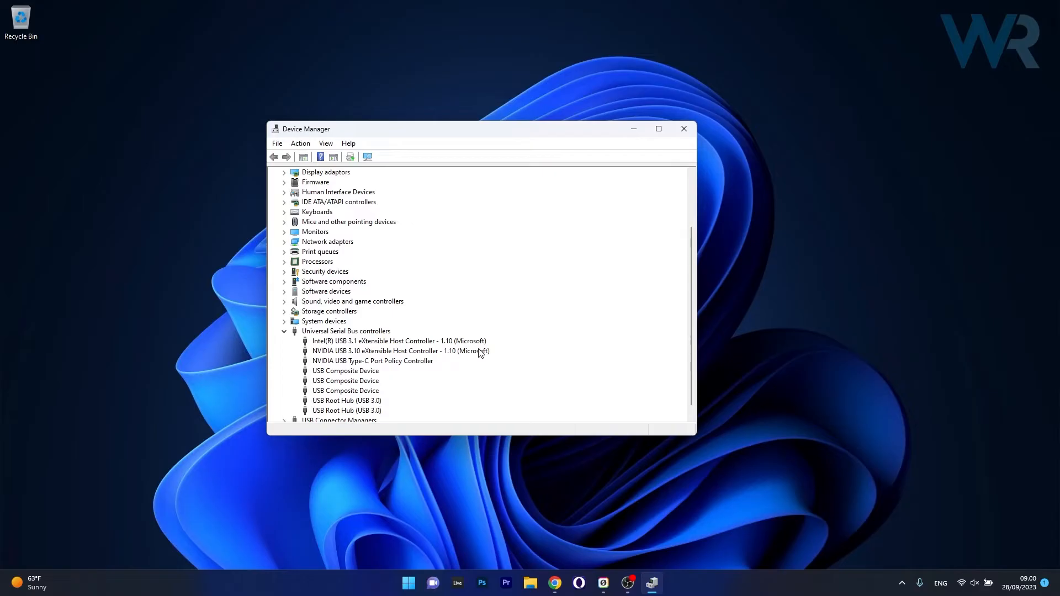
{"action": "mouse_move", "coordinate": [395, 361]}
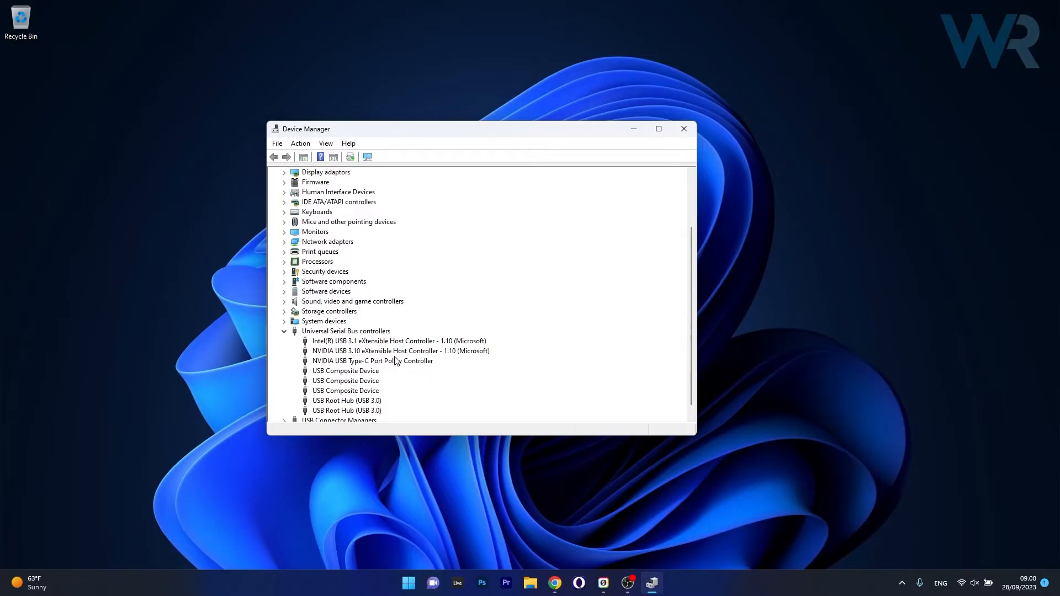
{"action": "left_click", "coordinate": [346, 400]}
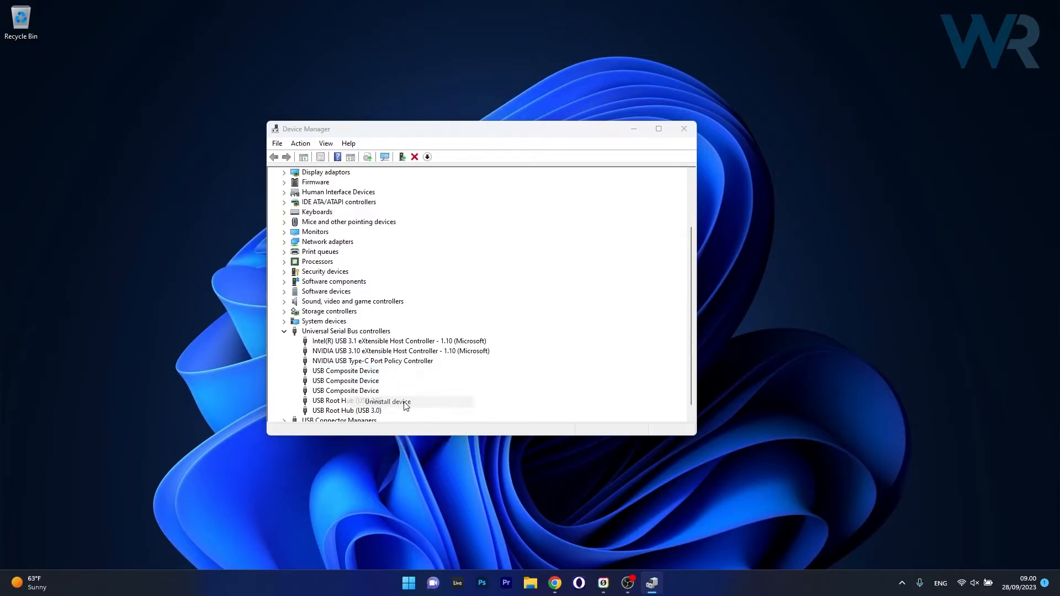
{"action": "left_click", "coordinate": [387, 401]}
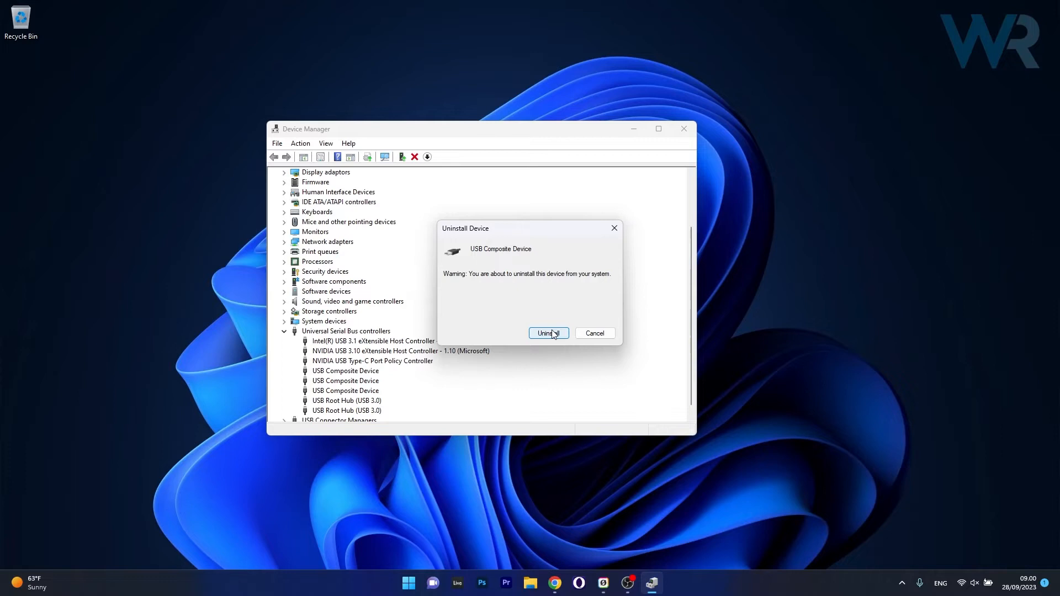
{"action": "mouse_move", "coordinate": [595, 333]}
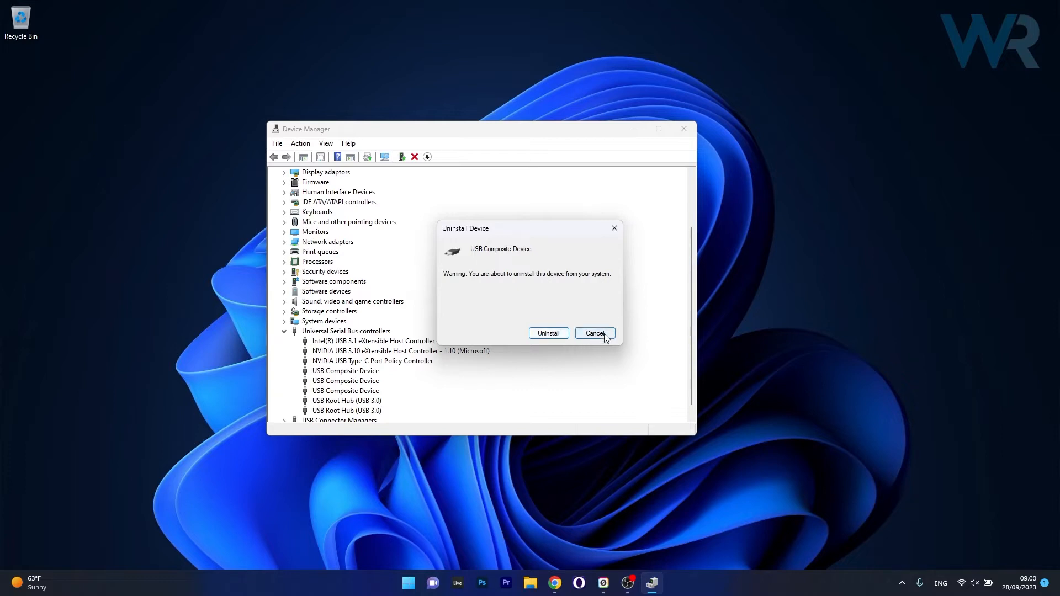
{"action": "left_click", "coordinate": [594, 332]}
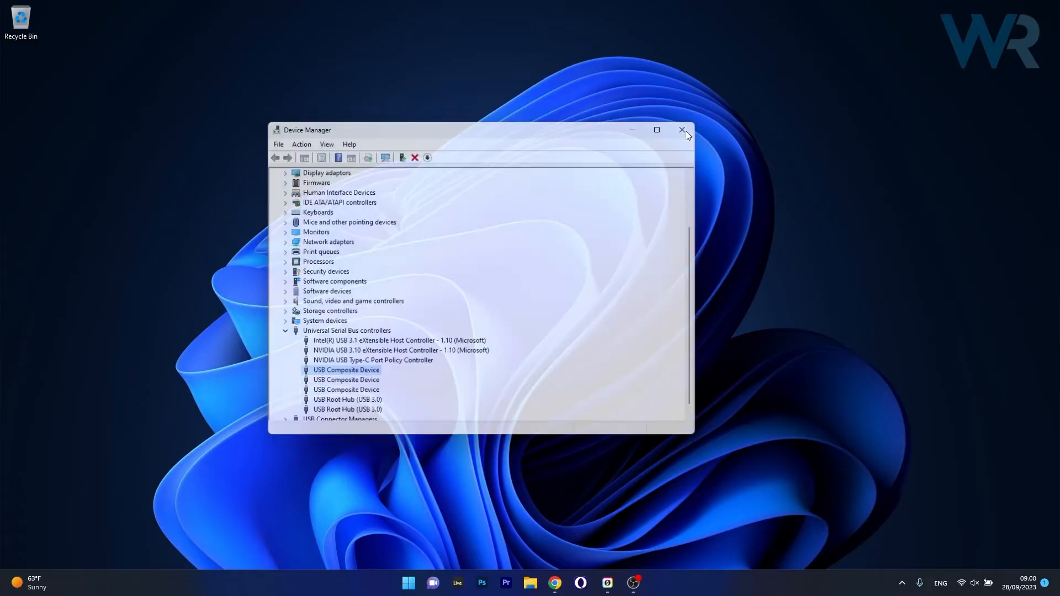
{"action": "left_click", "coordinate": [682, 130]}
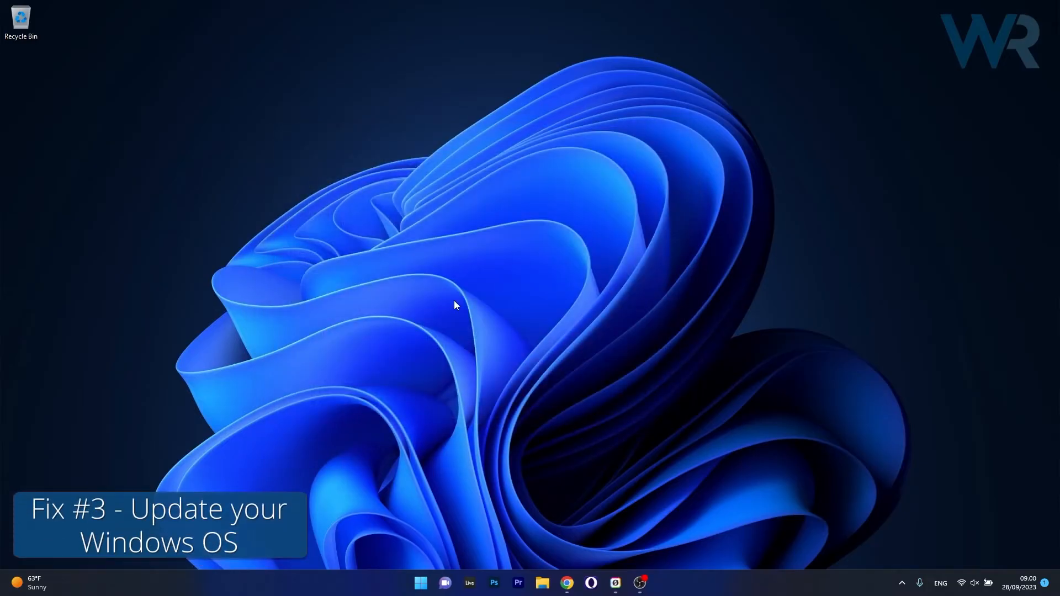
- Launch Windows Settings from Start and go to the Windows Update page
{"action": "left_click", "coordinate": [420, 583]}
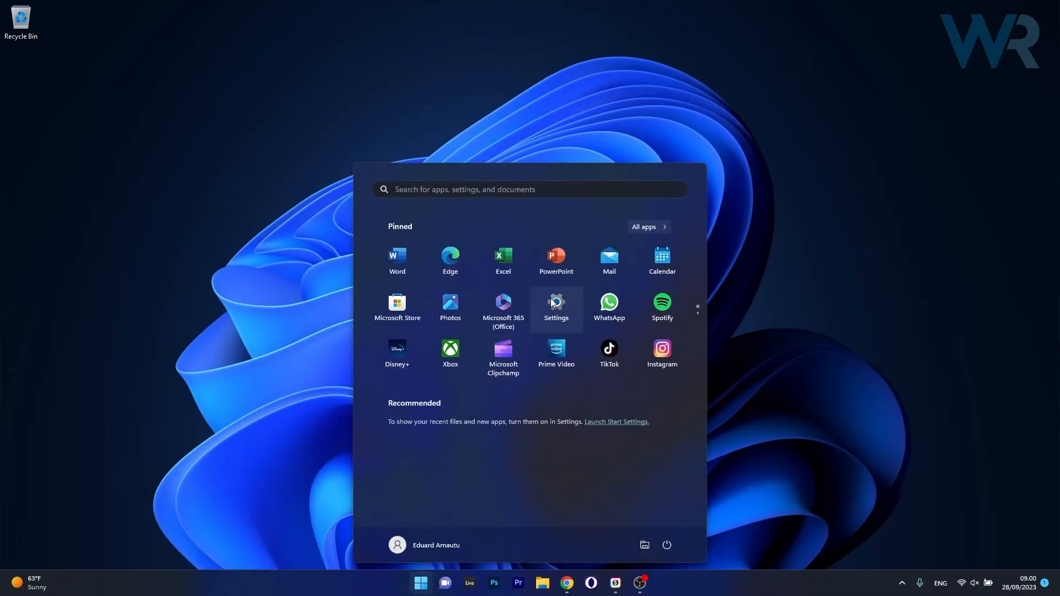
{"action": "left_click", "coordinate": [556, 305]}
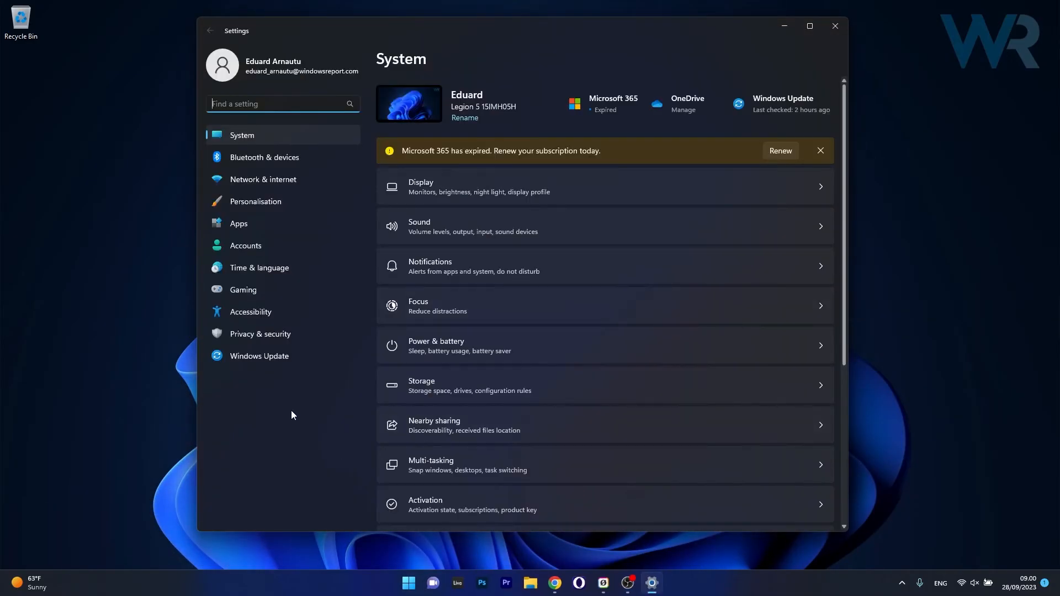
{"action": "left_click", "coordinate": [258, 356]}
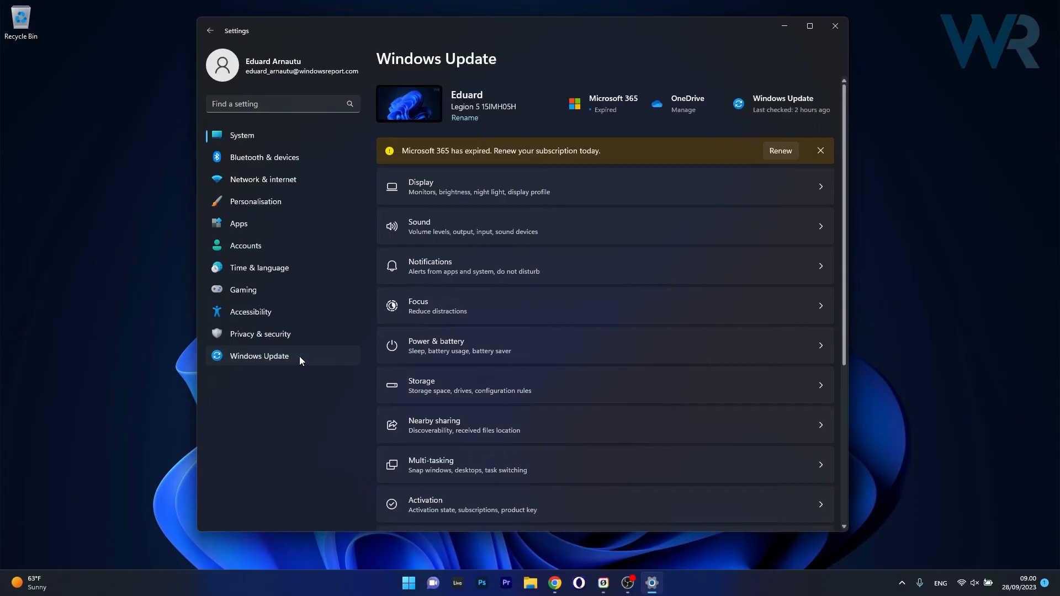
{"action": "left_click", "coordinate": [259, 355]}
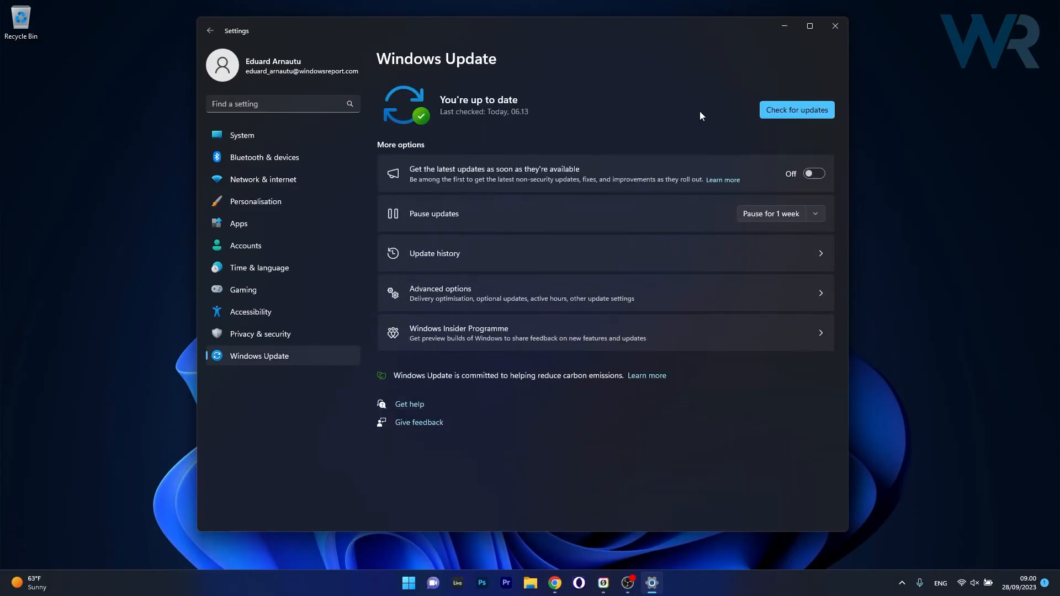
- Check for updates, confirm the PC is up to date, and close Settings
{"action": "left_click", "coordinate": [796, 109]}
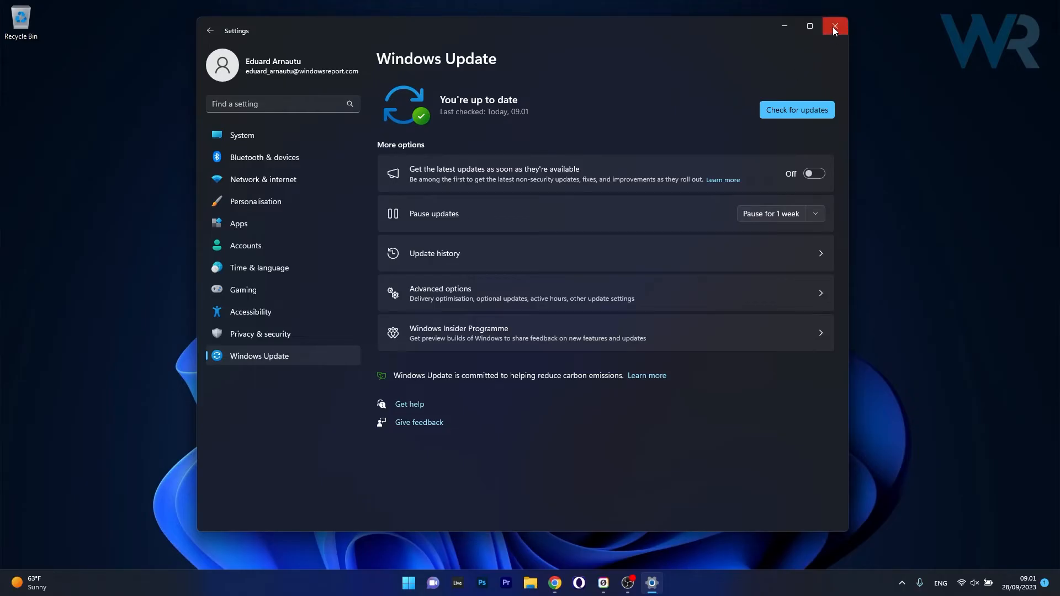
{"action": "mouse_move", "coordinate": [834, 31]}
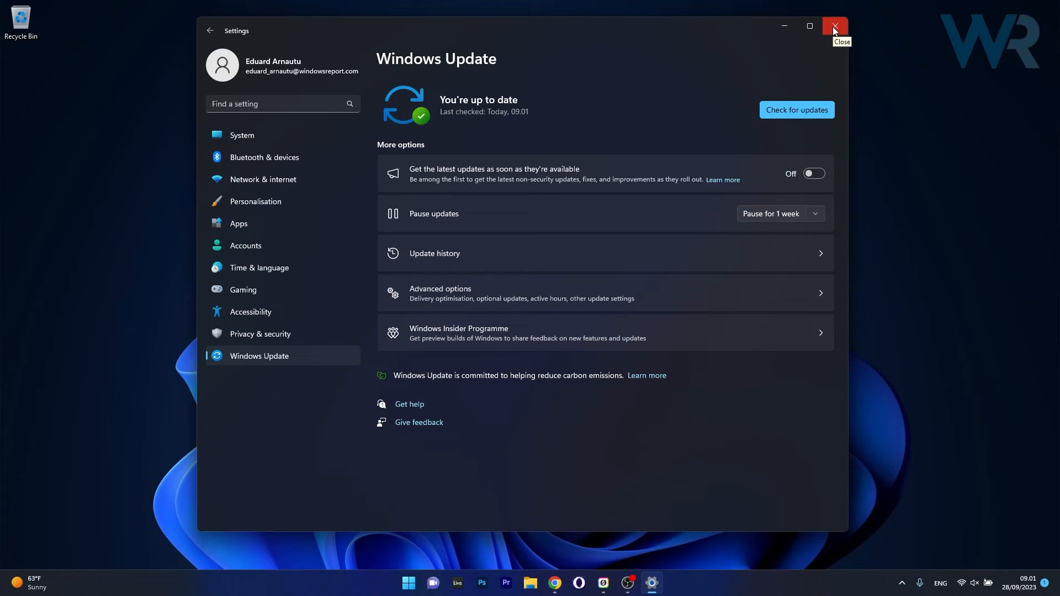
{"action": "left_click", "coordinate": [835, 25]}
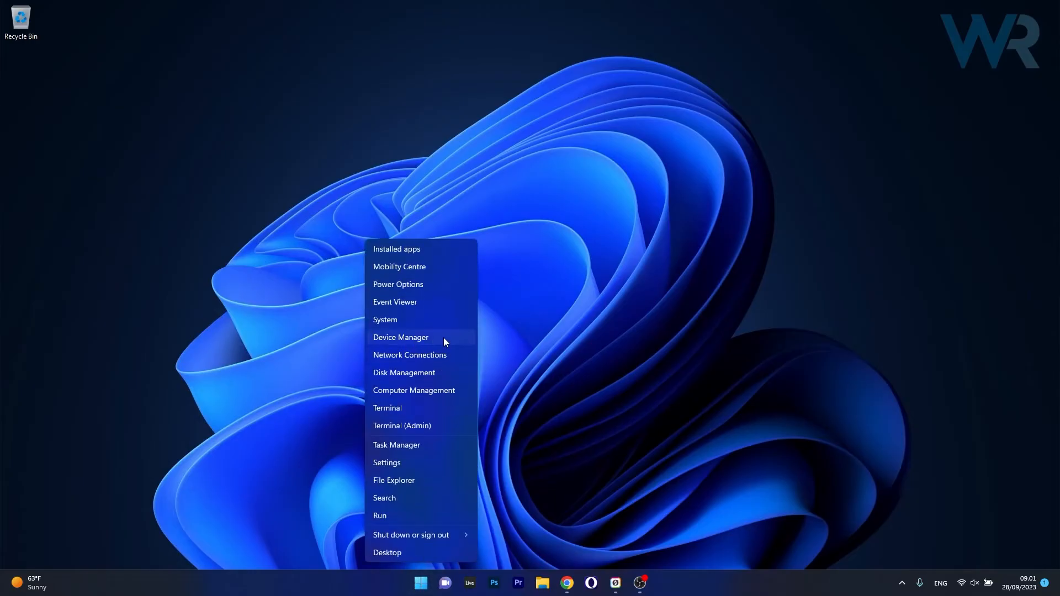
- Launch Device Manager, expand Universal Serial Bus controllers and target the first USB Composite Device
{"action": "left_click", "coordinate": [400, 338]}
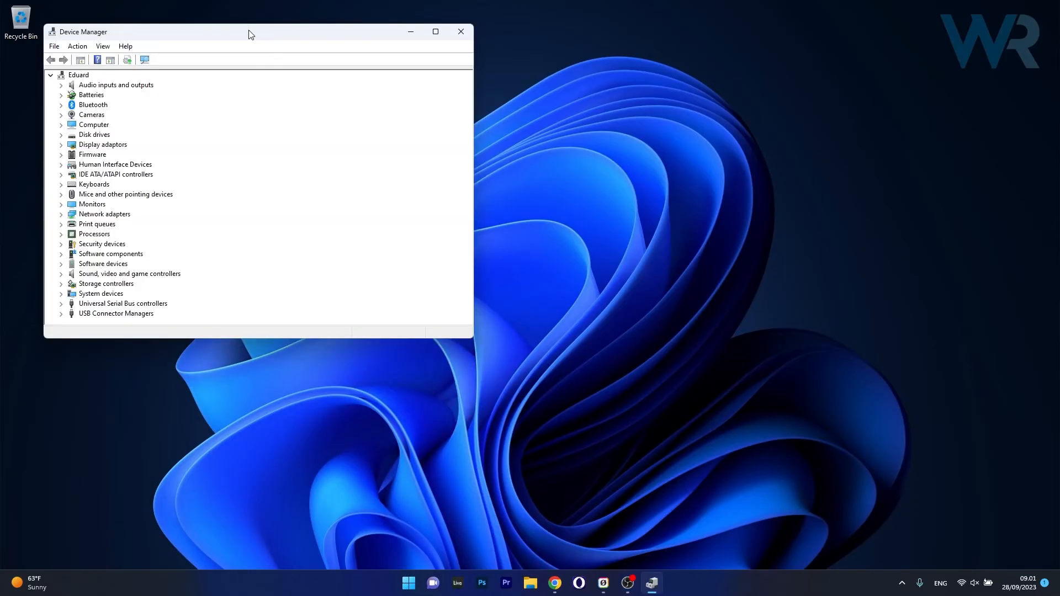
{"action": "left_click_drag", "start_coordinate": [251, 32], "coordinate": [531, 121]}
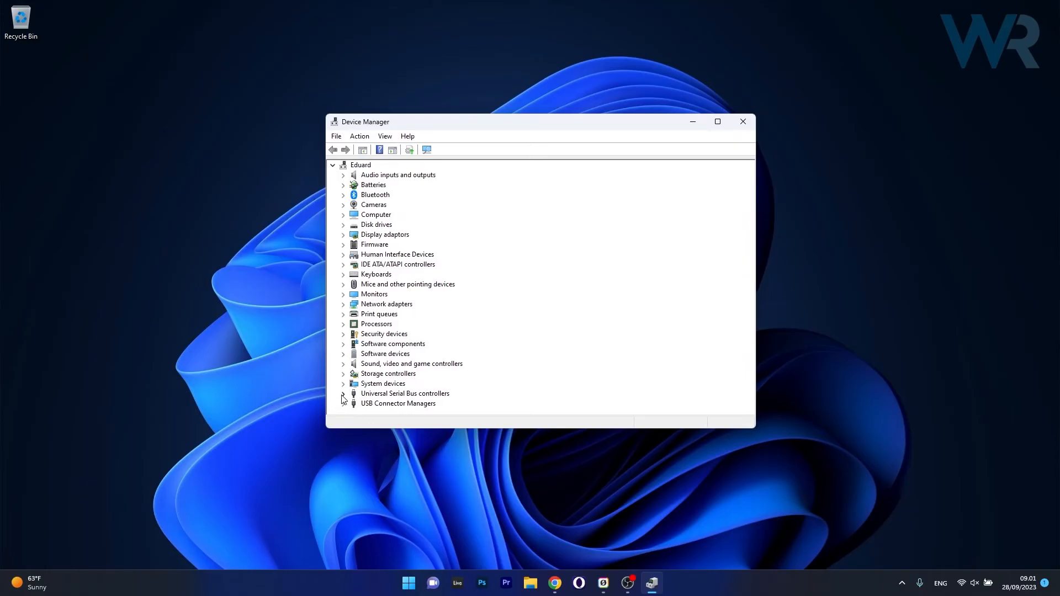
{"action": "left_click", "coordinate": [342, 393]}
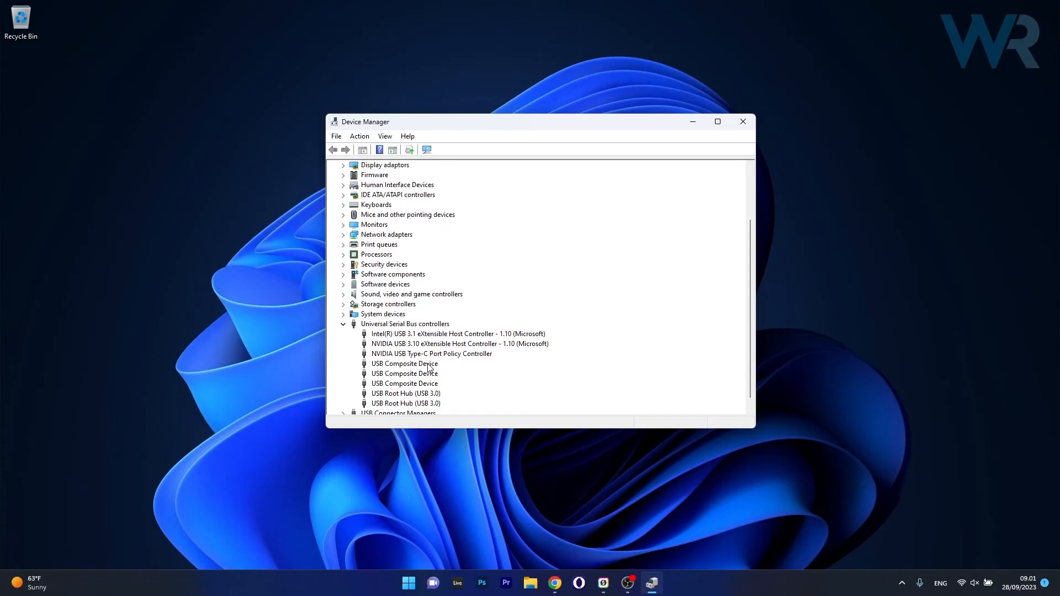
{"action": "right_click", "coordinate": [404, 363]}
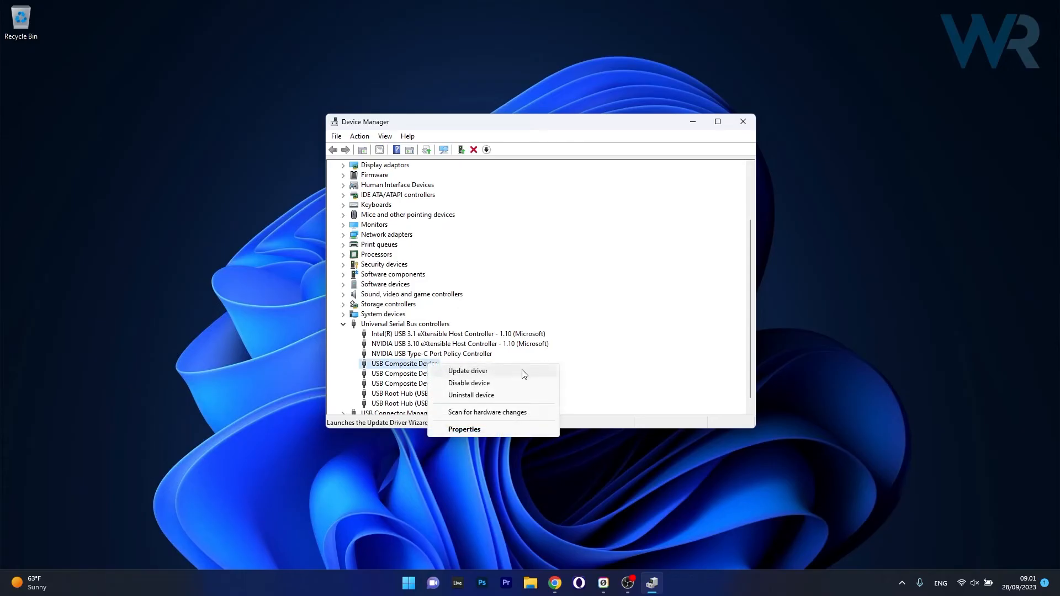
- Update its driver with automatic search, find the best driver already installed, and close everything
{"action": "left_click", "coordinate": [467, 370]}
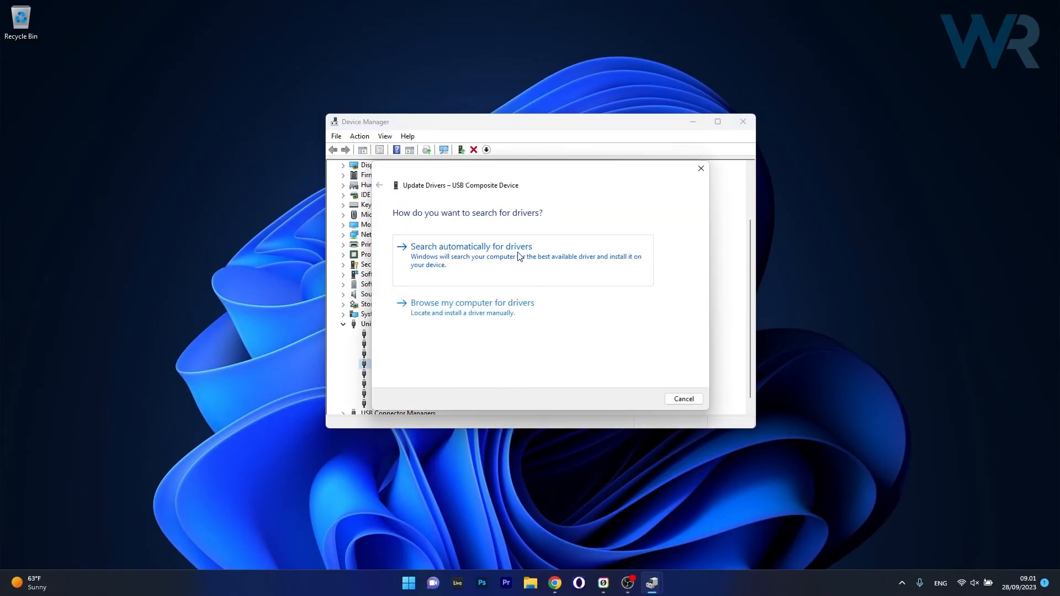
{"action": "left_click", "coordinate": [470, 246]}
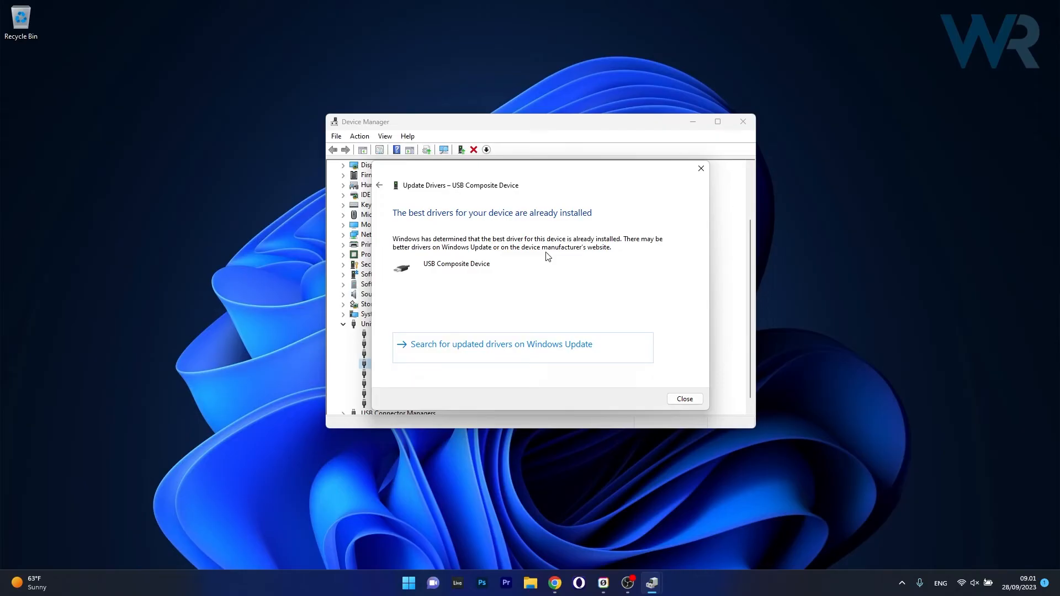
{"action": "mouse_move", "coordinate": [689, 180]}
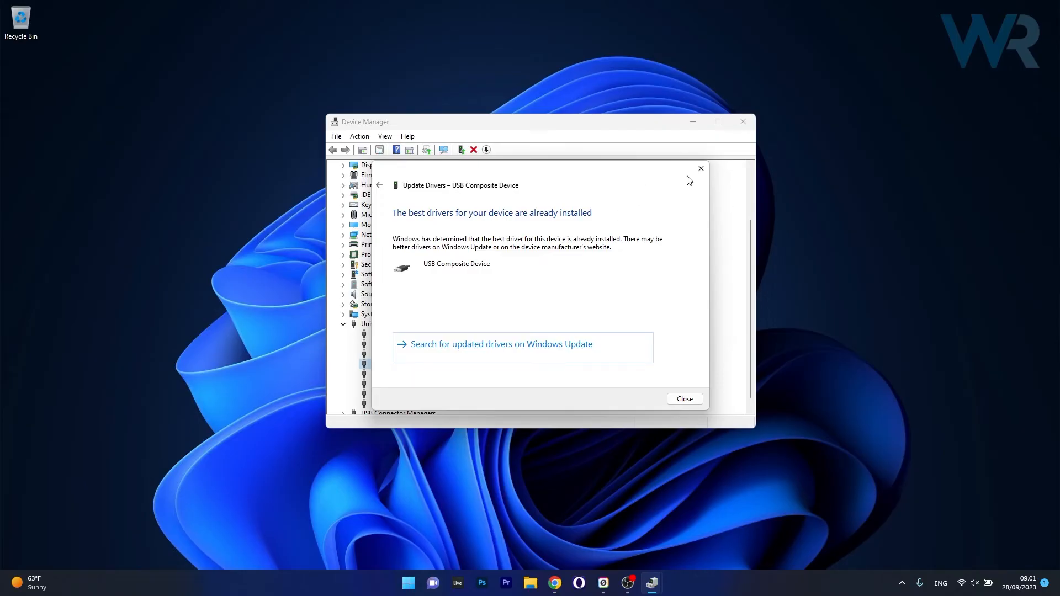
{"action": "left_click", "coordinate": [683, 398]}
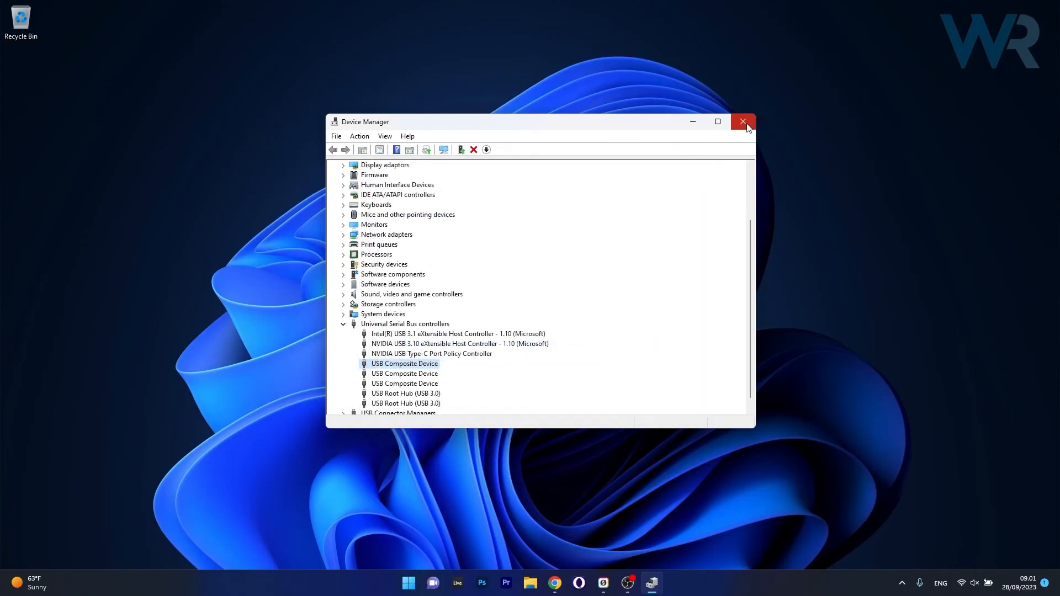
{"action": "left_click", "coordinate": [743, 121]}
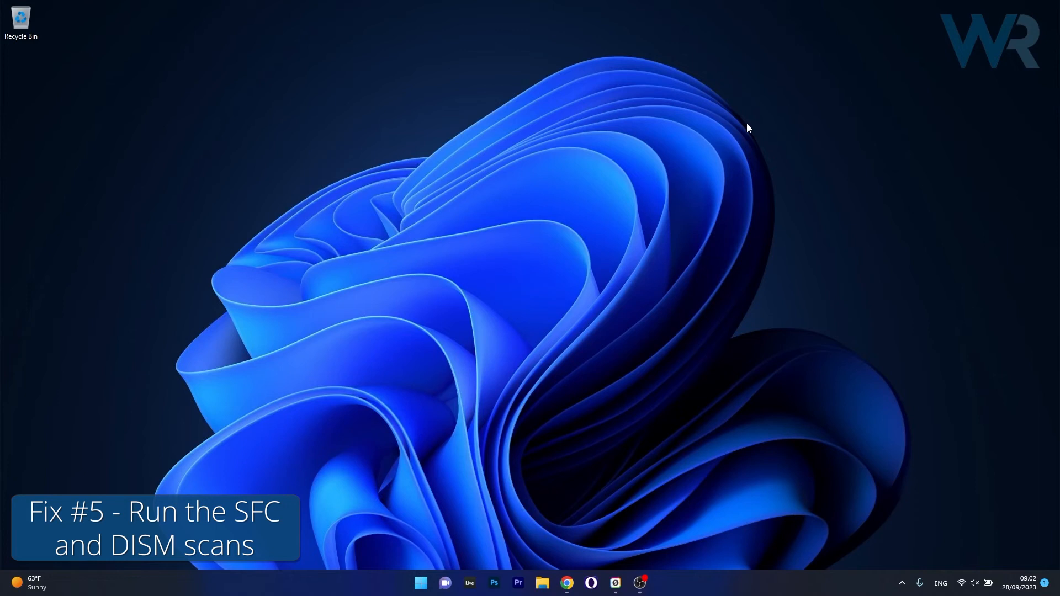
{"action": "mouse_move", "coordinate": [650, 292]}
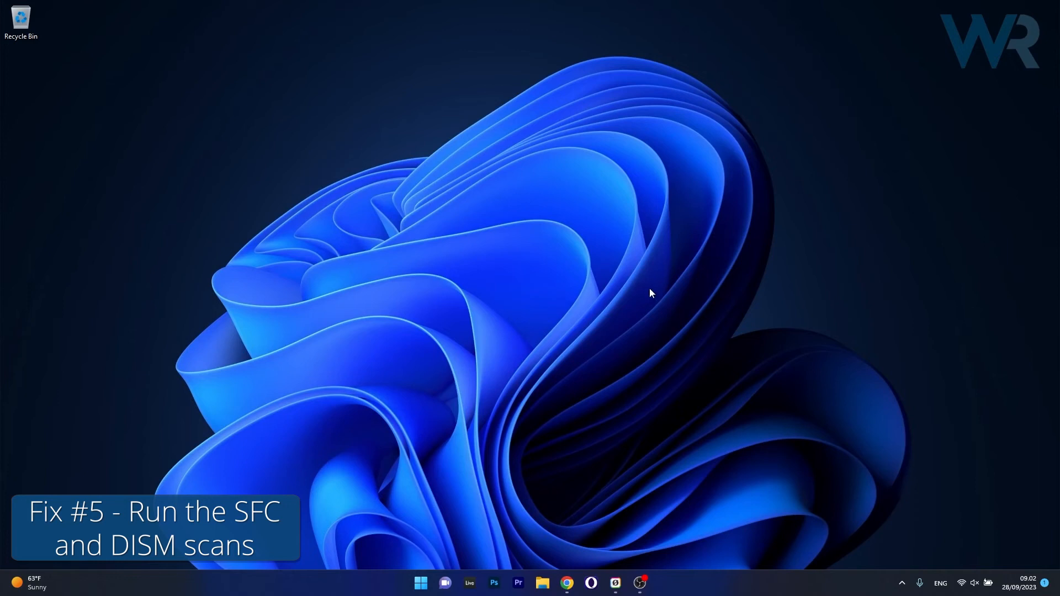
{"action": "left_click", "coordinate": [419, 583]}
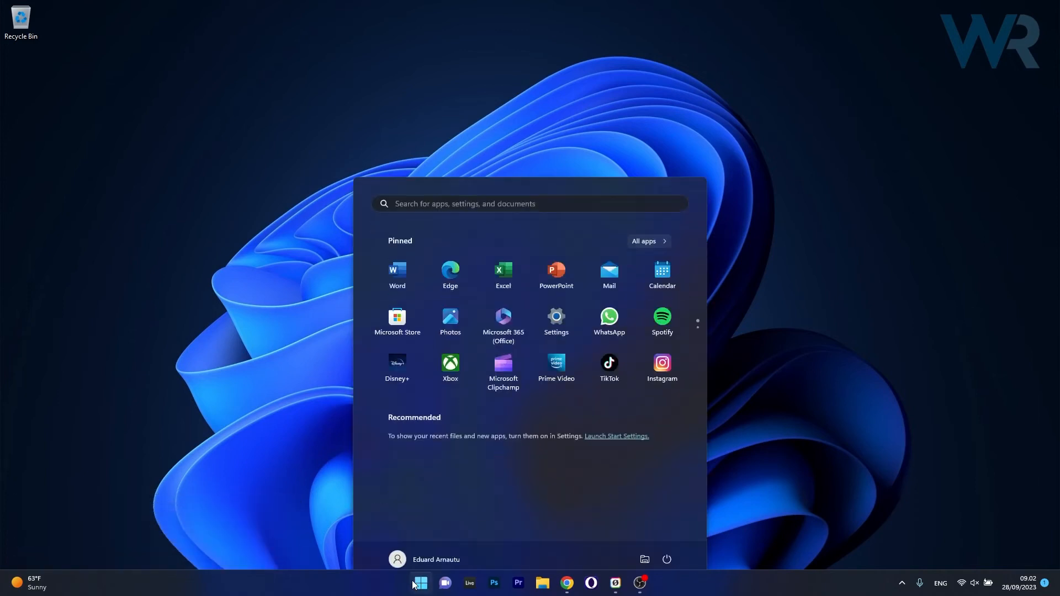
{"action": "type", "text": "cmd"}
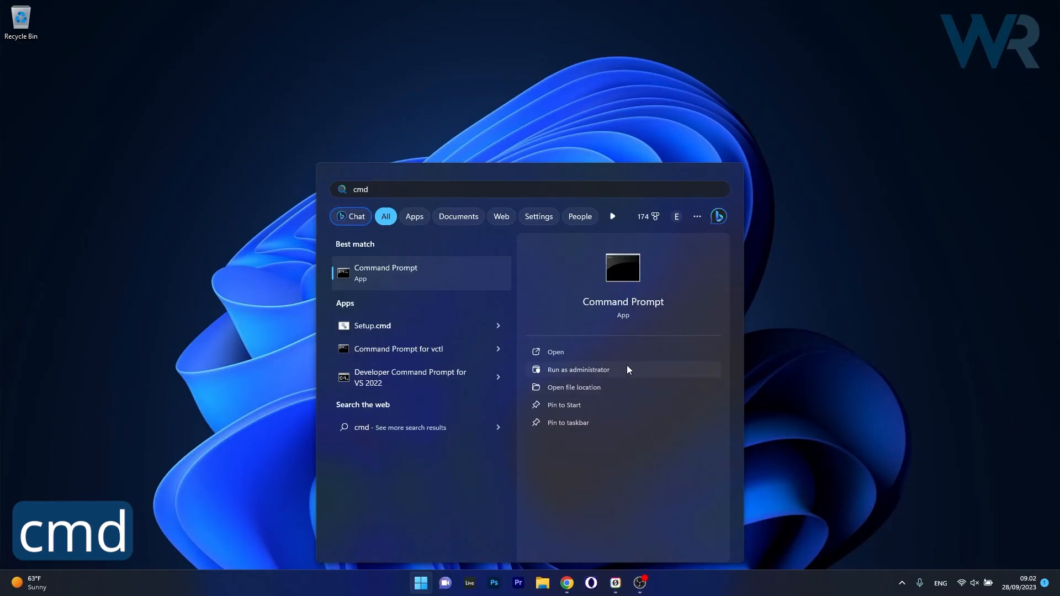
{"action": "left_click", "coordinate": [577, 369]}
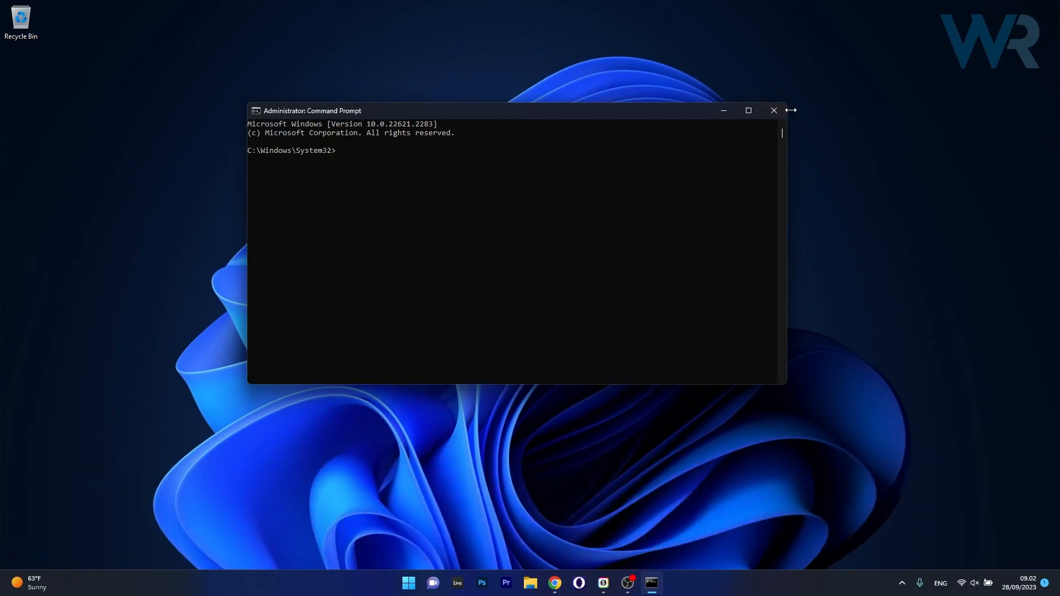
{"action": "left_click", "coordinate": [773, 111]}
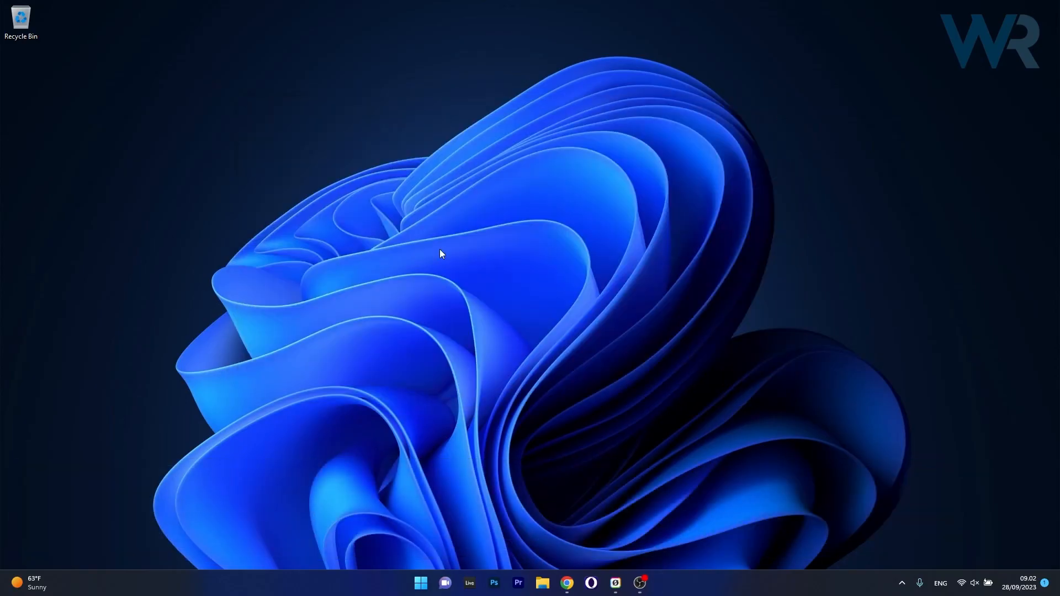